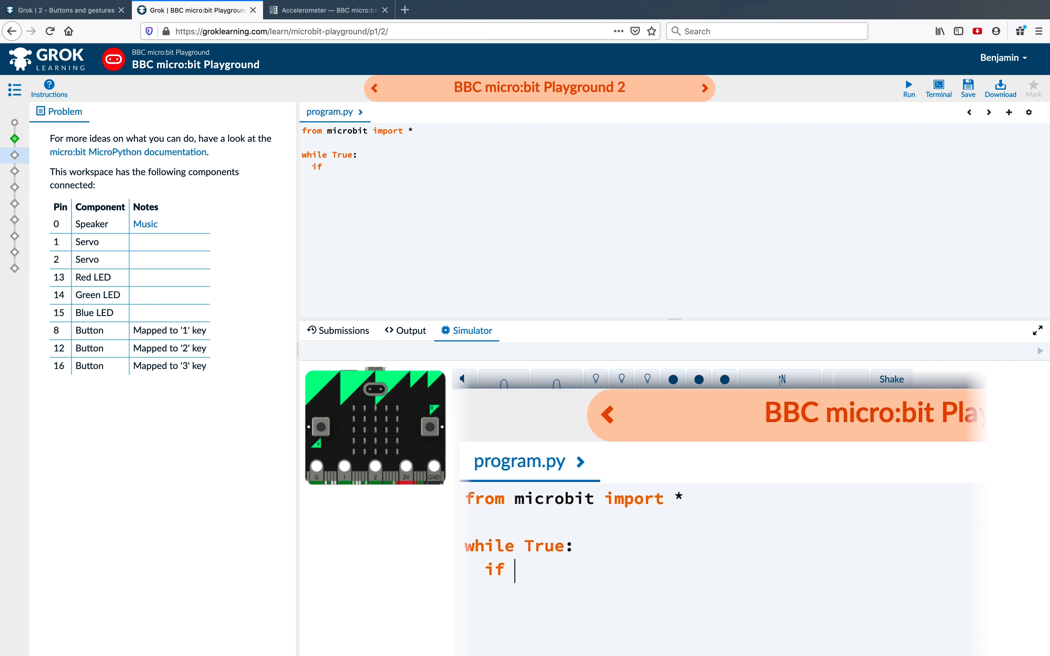
Add the condition if accelerometer.was_gesture('shake'): inside the while True loop.
type("accelerometer")
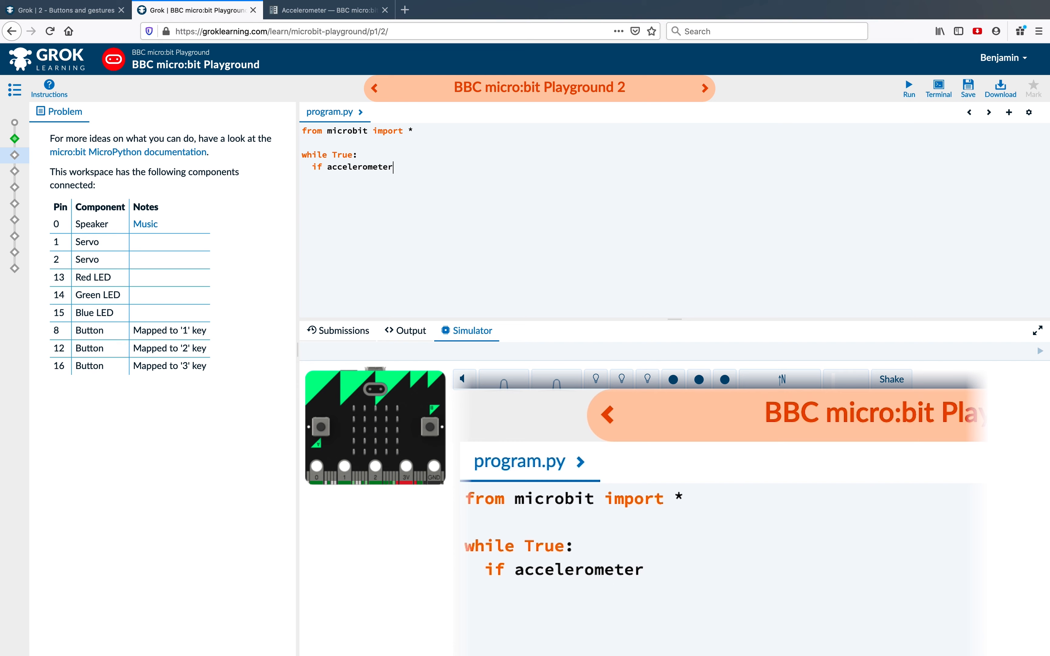
type(".was_gest")
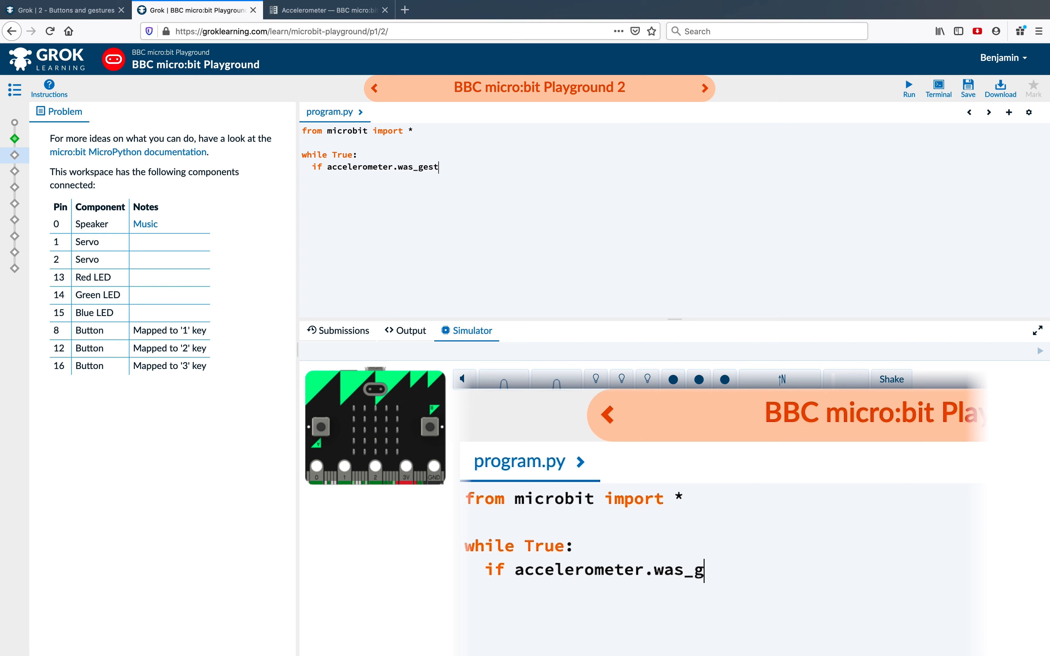
type("ure('")
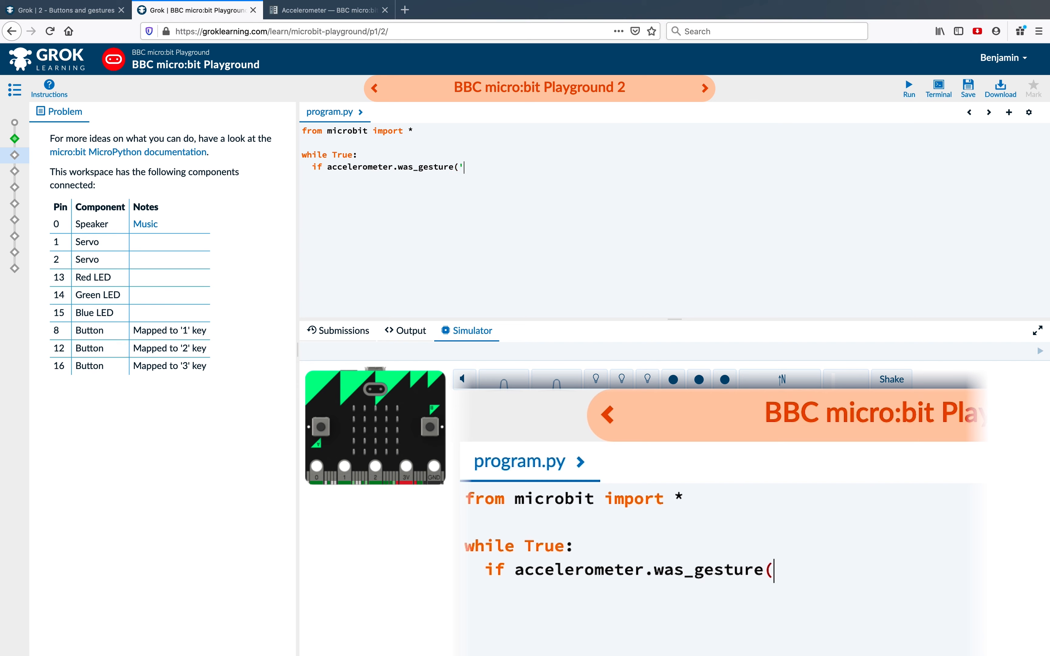
type("s")
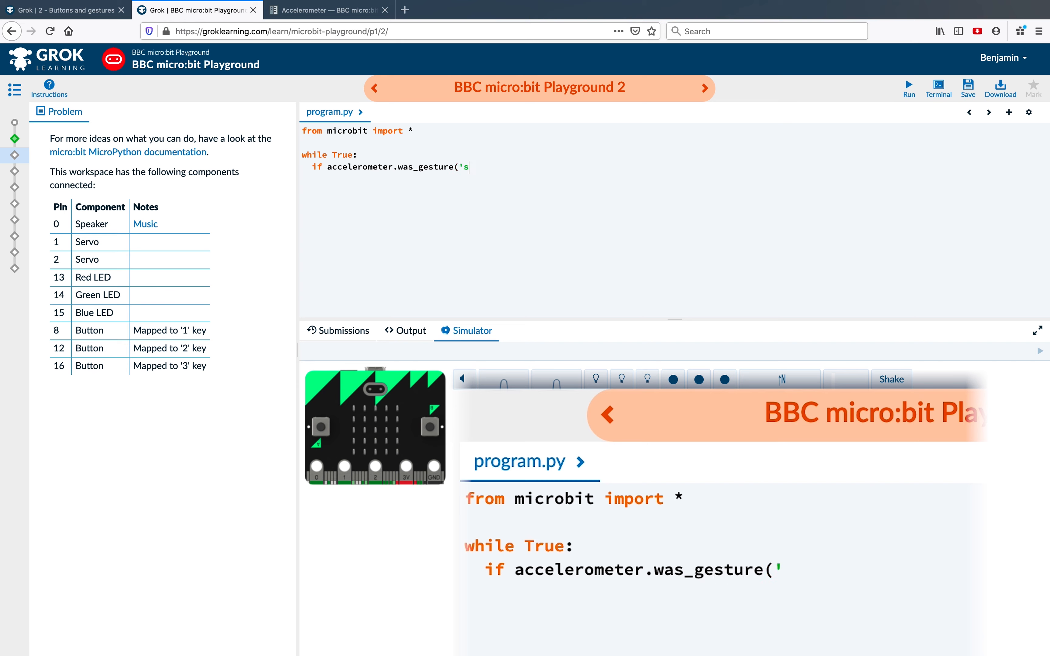
type("hake')")
type("displ")
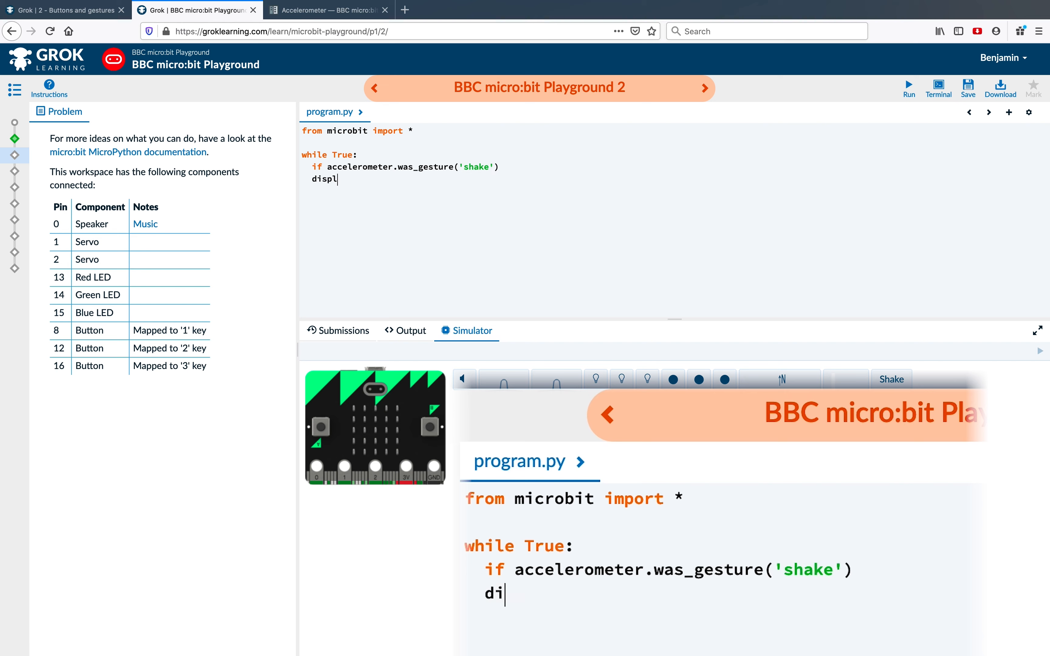
Inside the shake condition, add display.show(Image.HAPPY) to show the happy face.
key("Backspace")
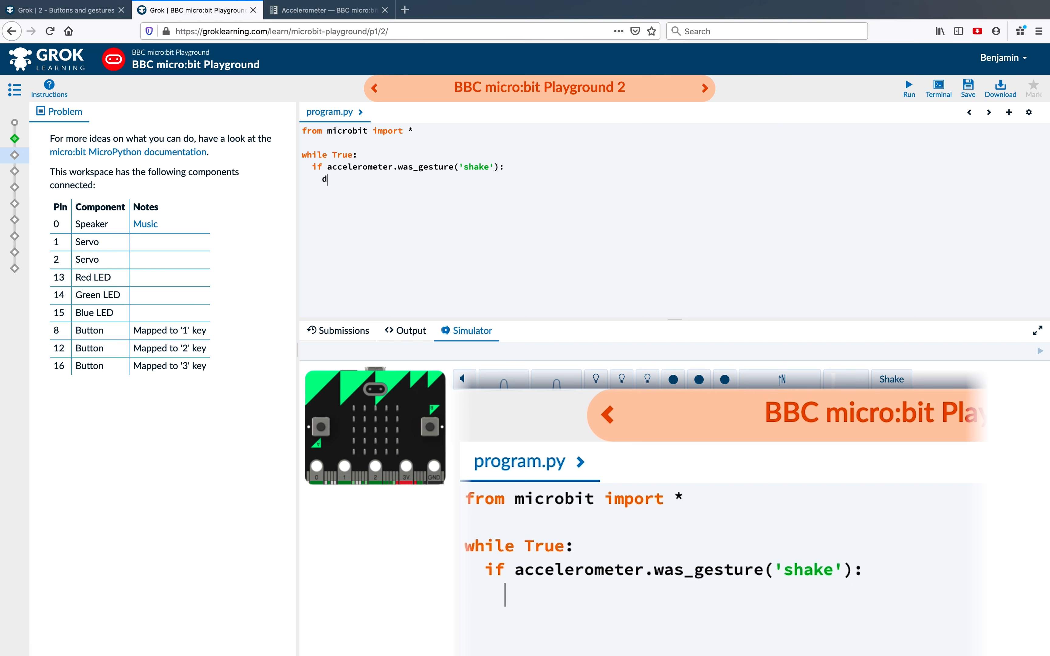
type("isplay.show")
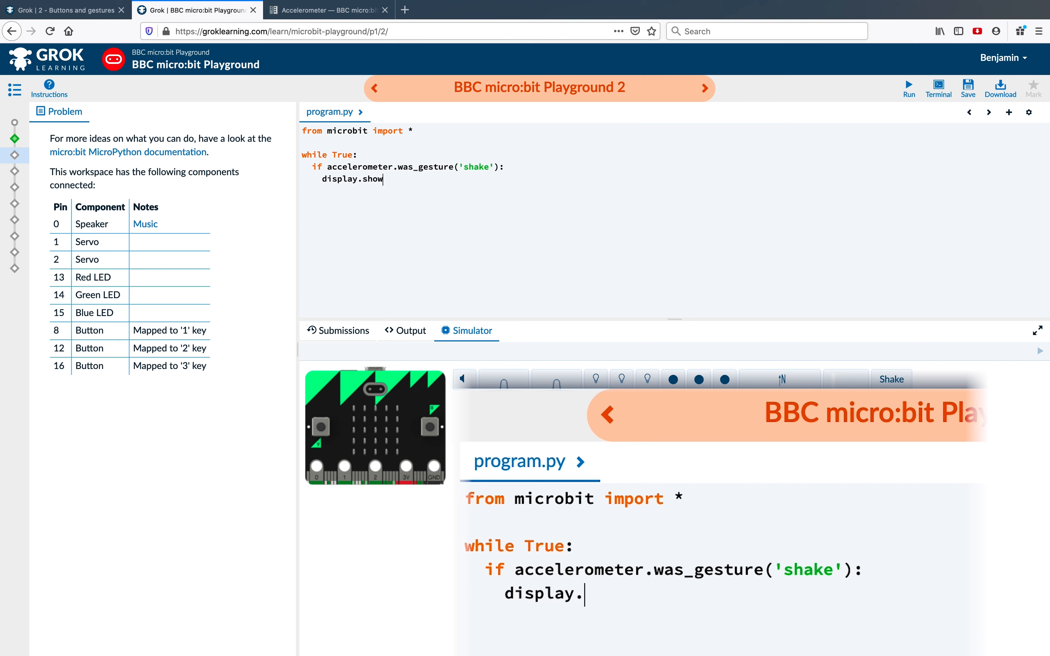
type("(Image")
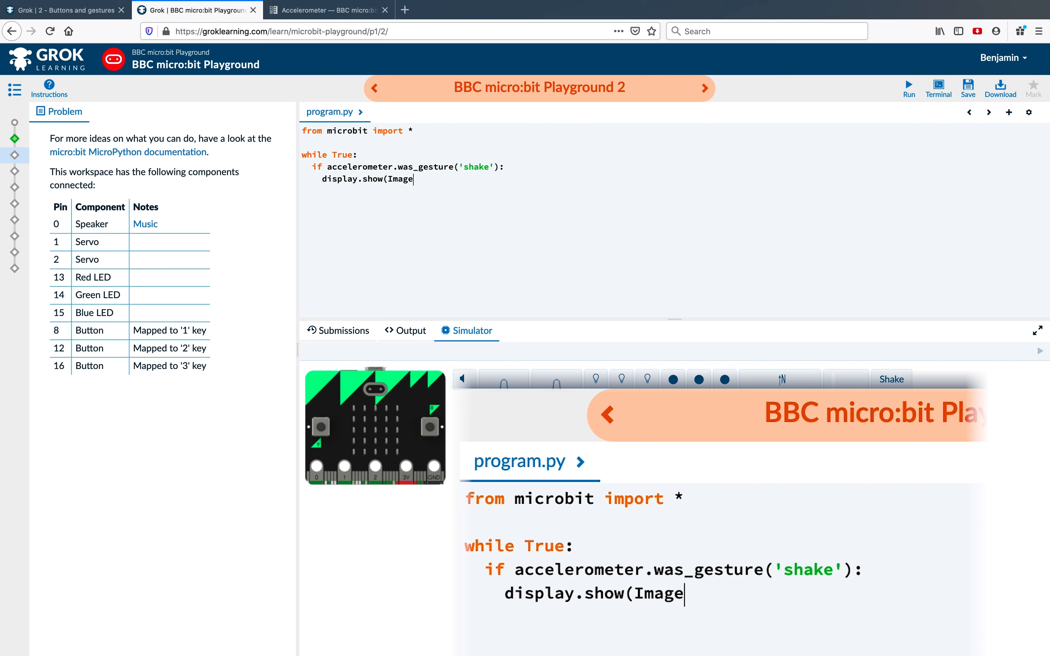
type(".HAPPY)")
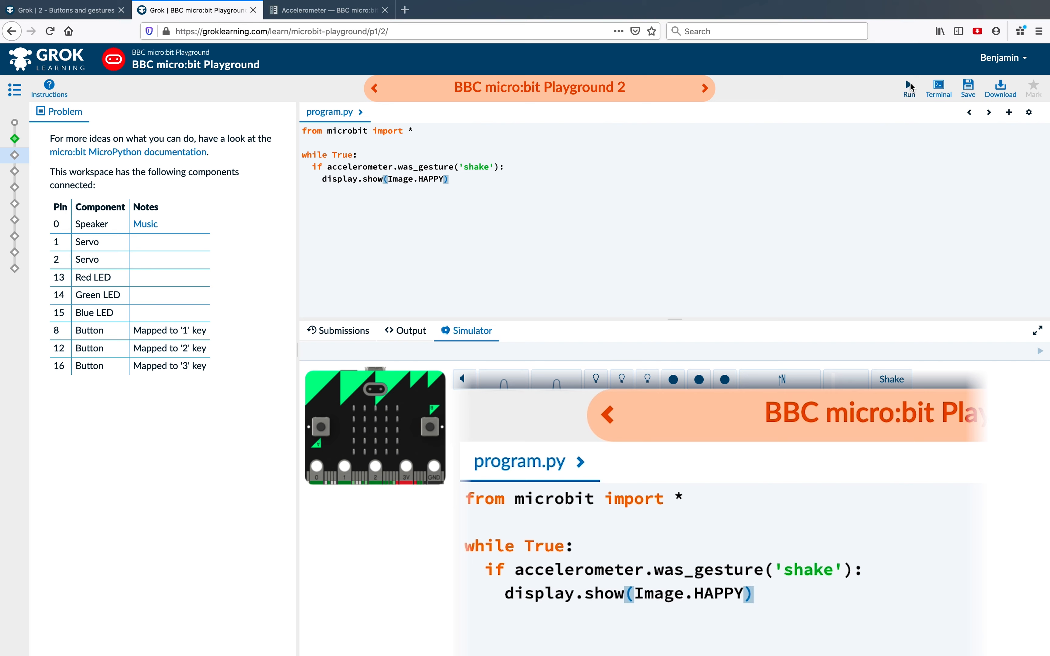
Run the program and shake the simulated micro:bit to see the happy face.
left_click(908, 87)
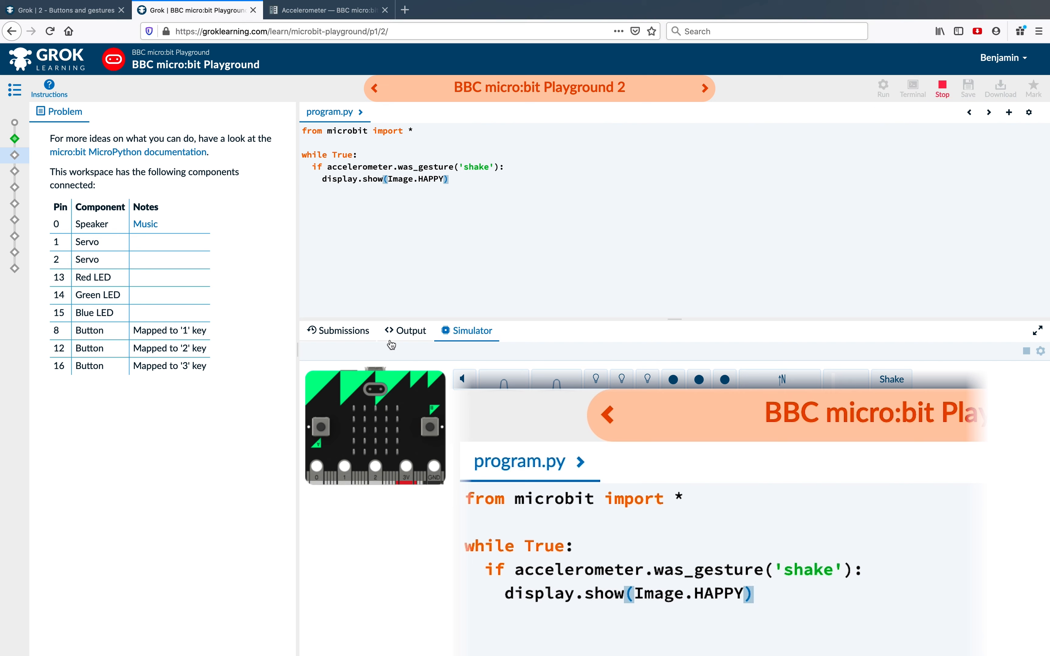
mouse_move(892, 380)
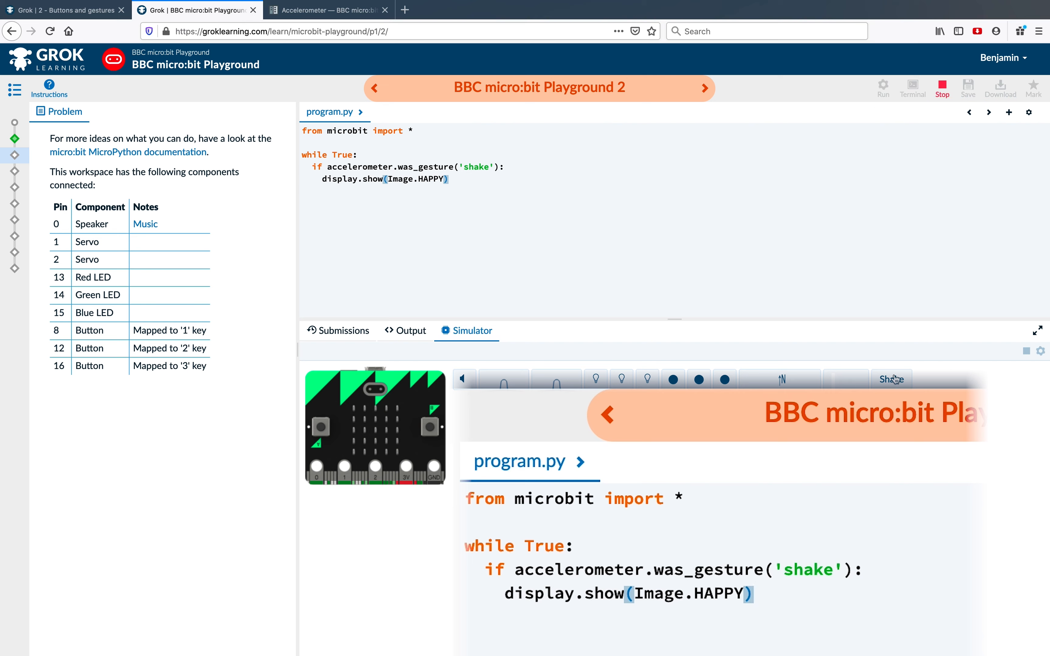
left_click(891, 379)
type("sleep(2")
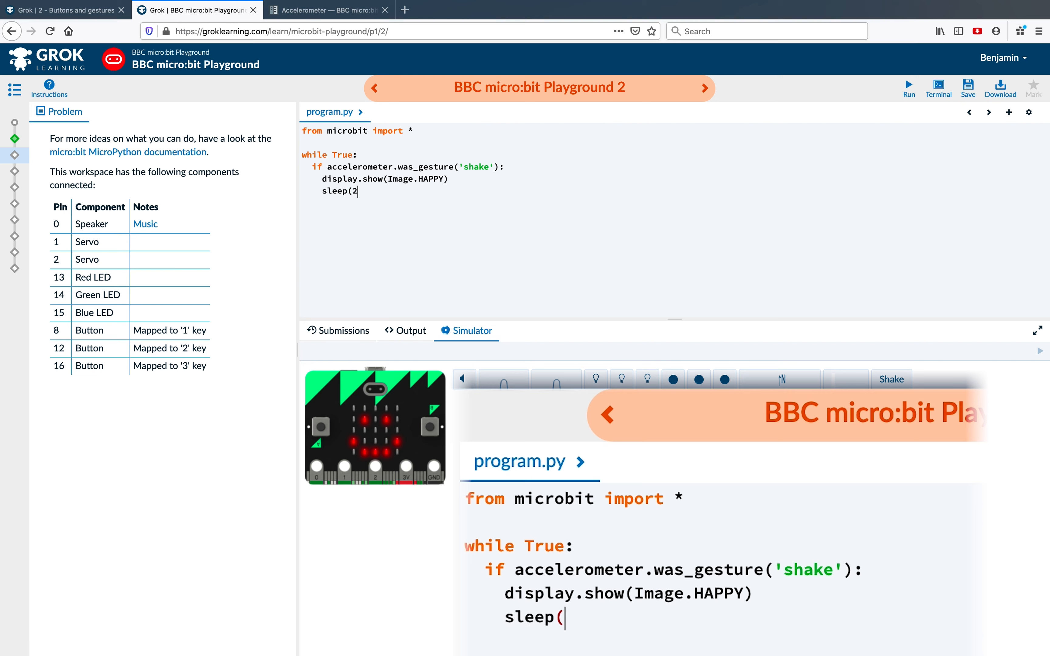
Complete sleep(1000) and add display.clear() so the face lasts one second.
type("1000)")
type("di")
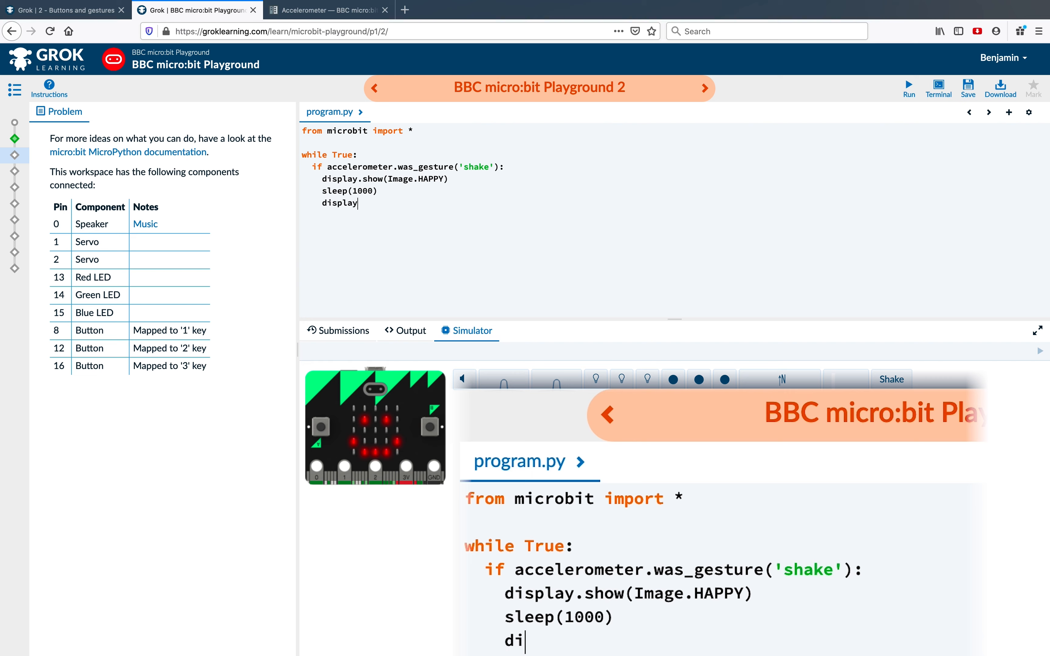
type("splay")
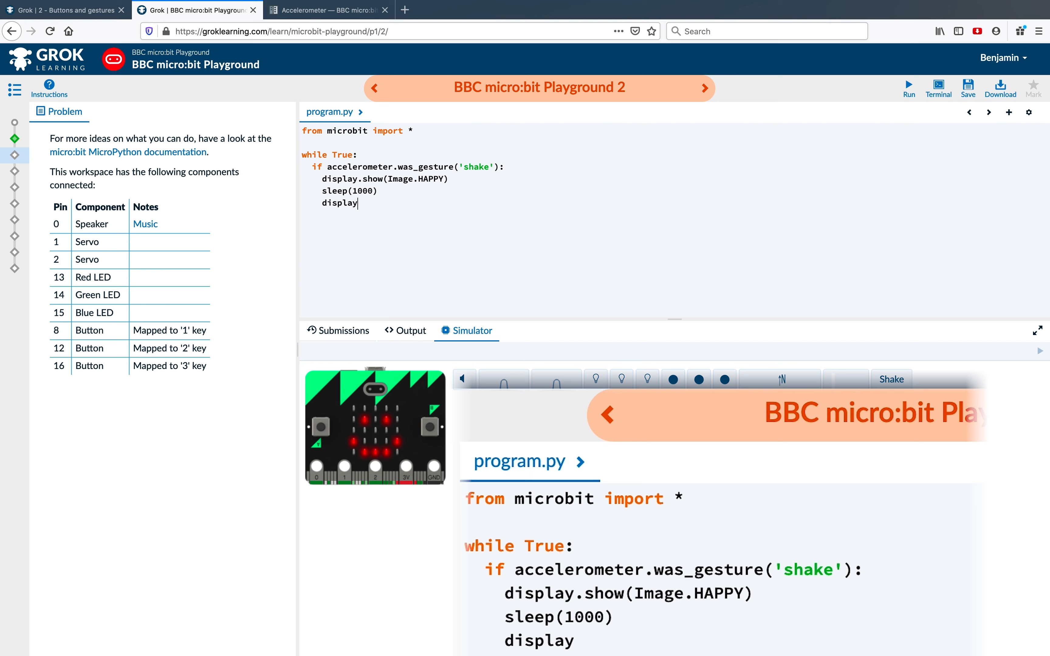
type(".clear()")
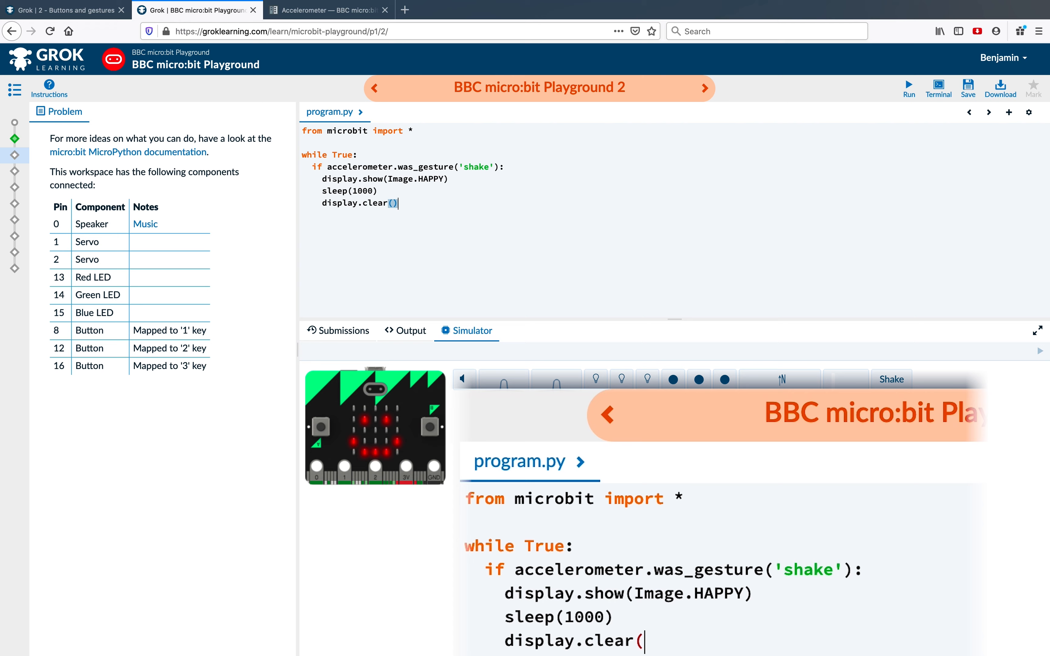
Run the updated program and shake the simulated micro:bit to test it.
left_click(908, 87)
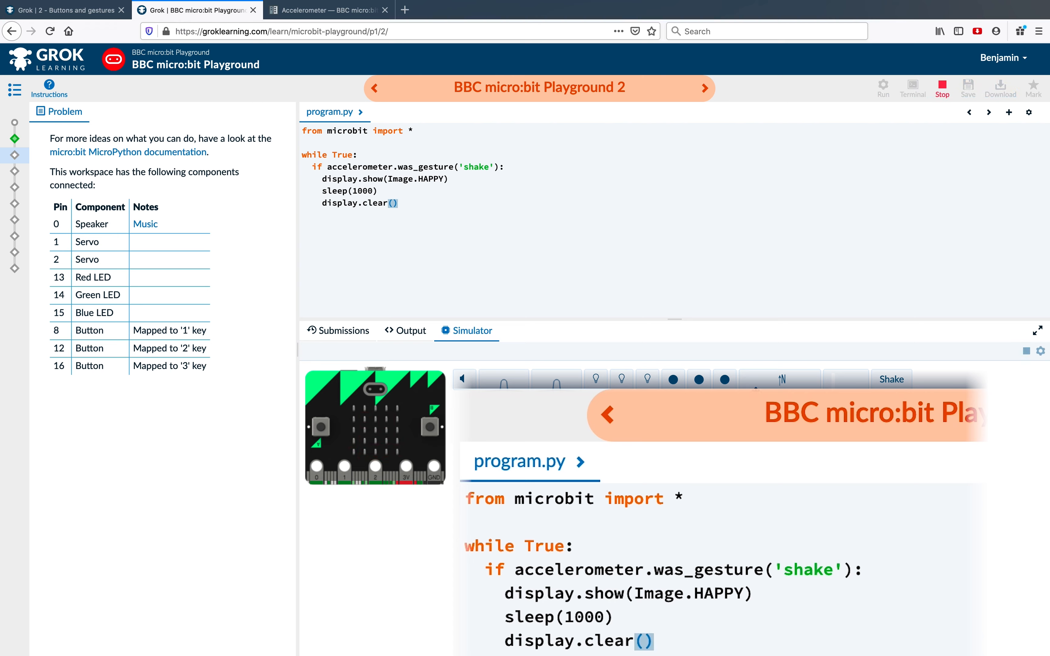
left_click(891, 380)
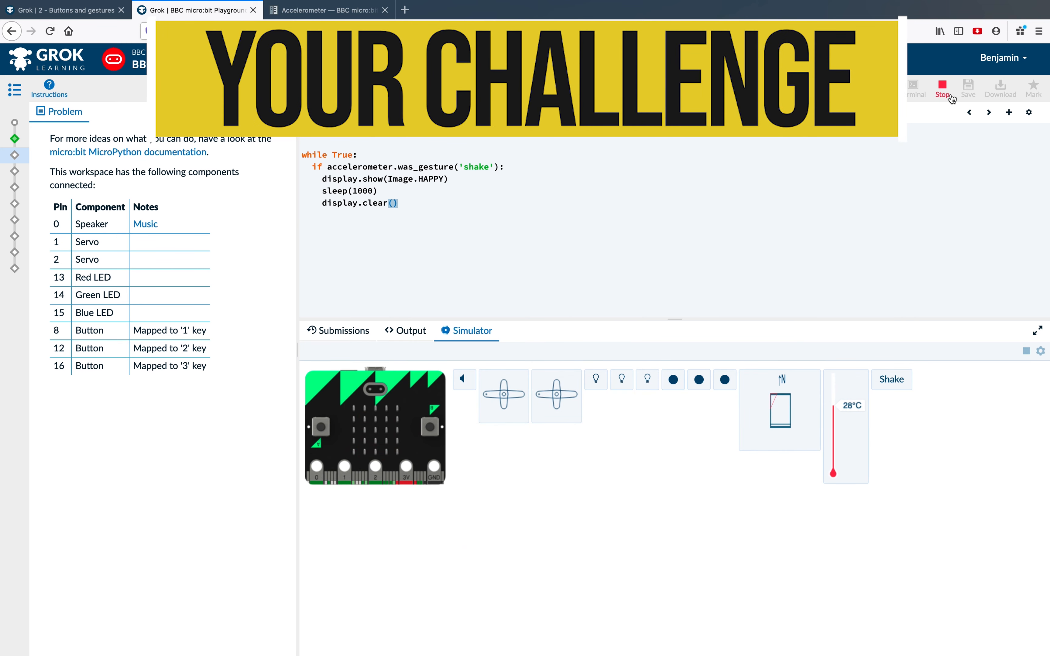
Stop the running program and switch to the accelerometer documentation page.
left_click(944, 89)
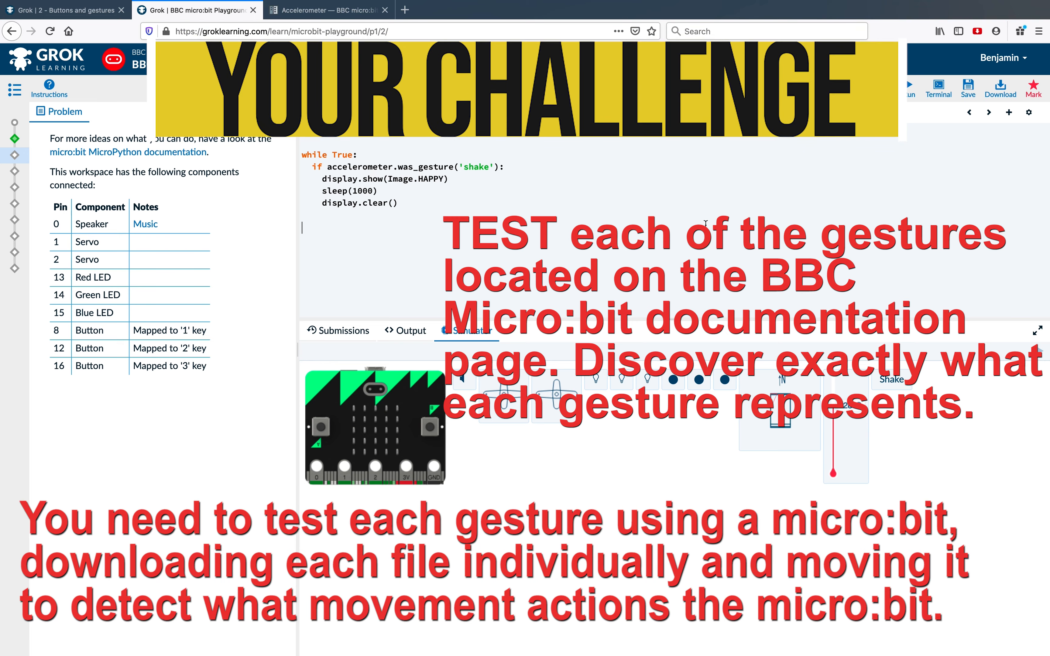
left_click(328, 9)
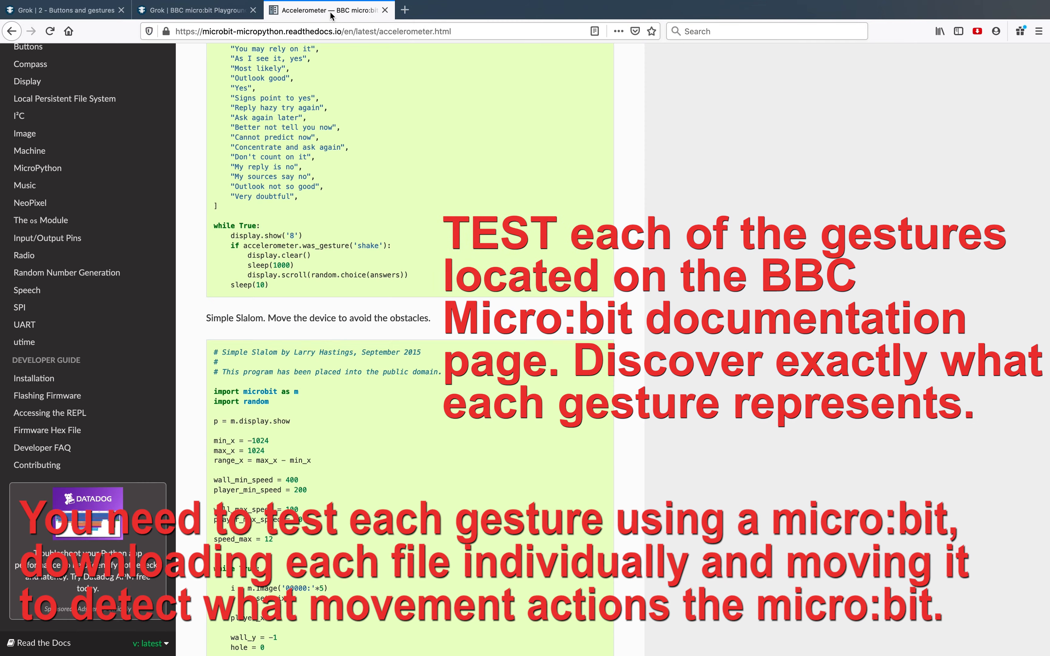
scroll("up", 3)
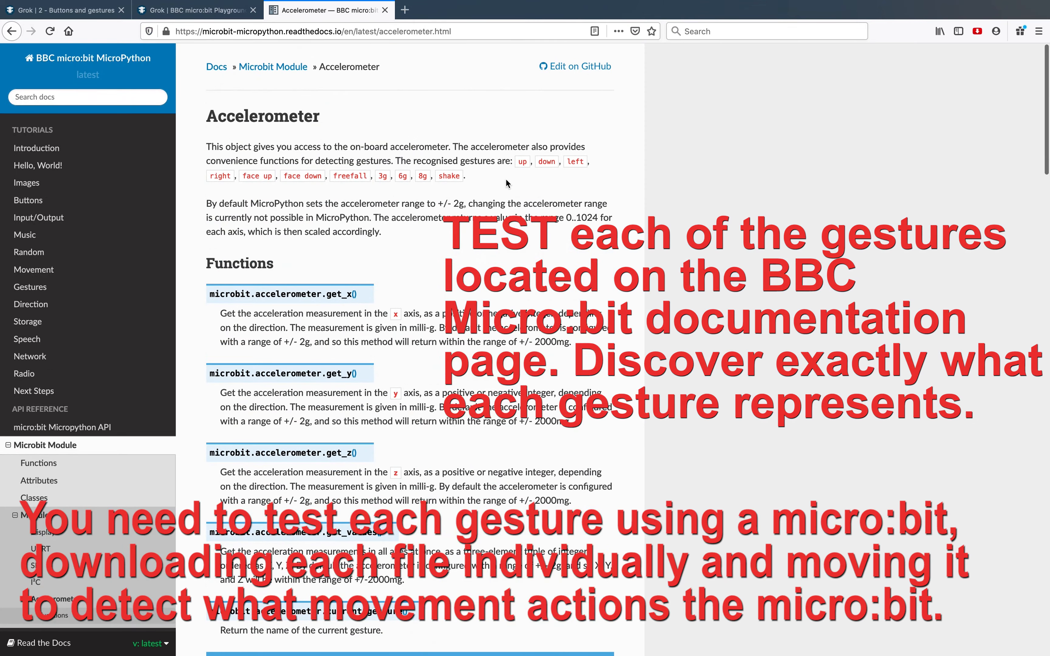
left_click(195, 10)
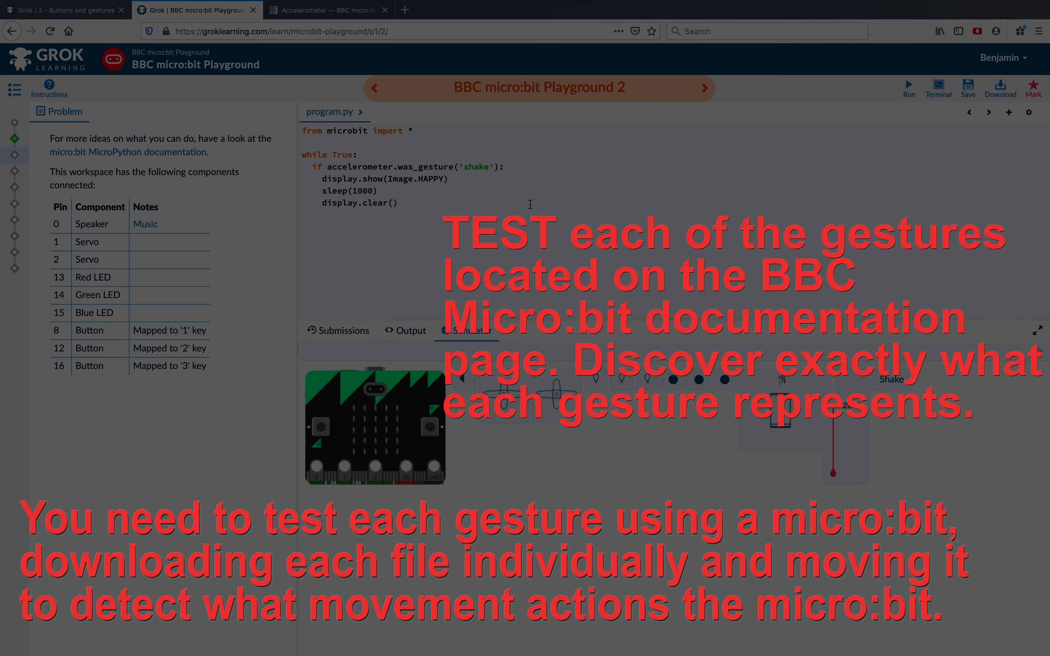
mouse_move(280, 45)
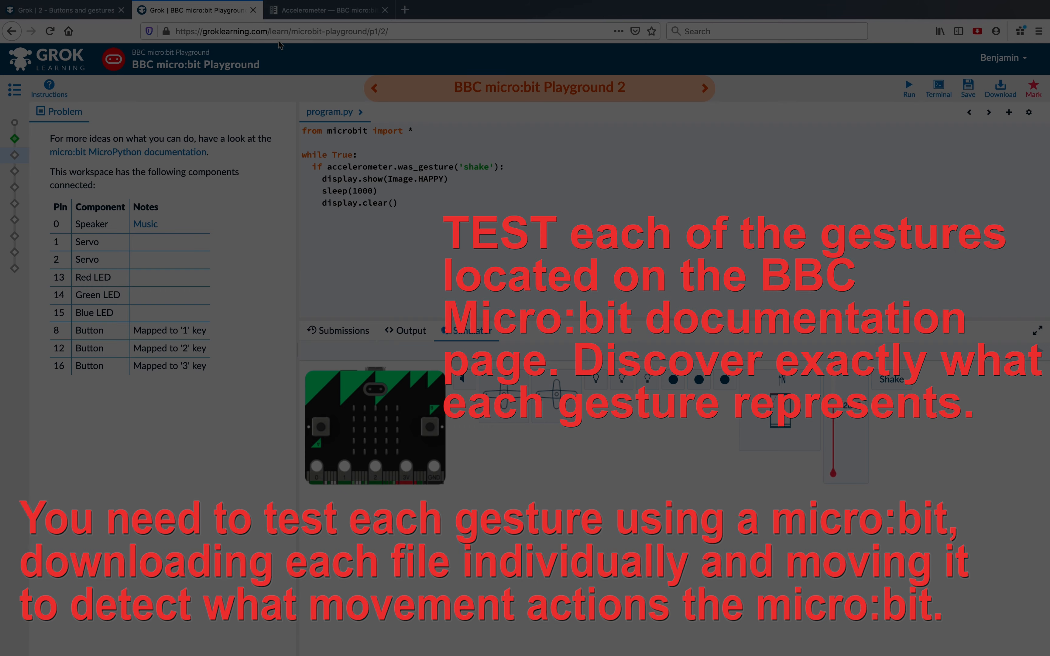